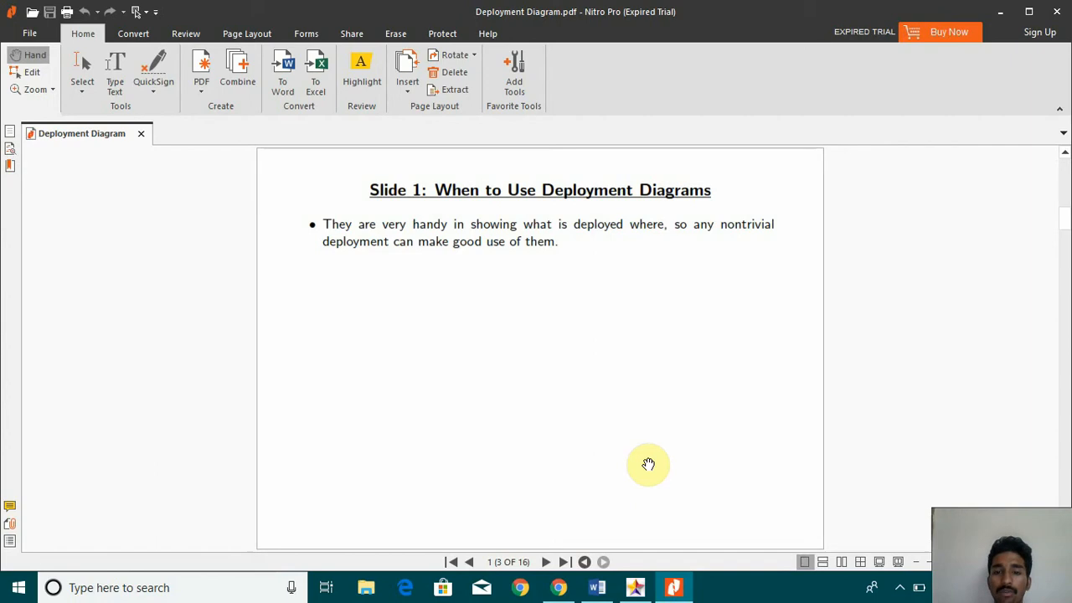
{"action": "mouse_move", "coordinate": [624, 484]}
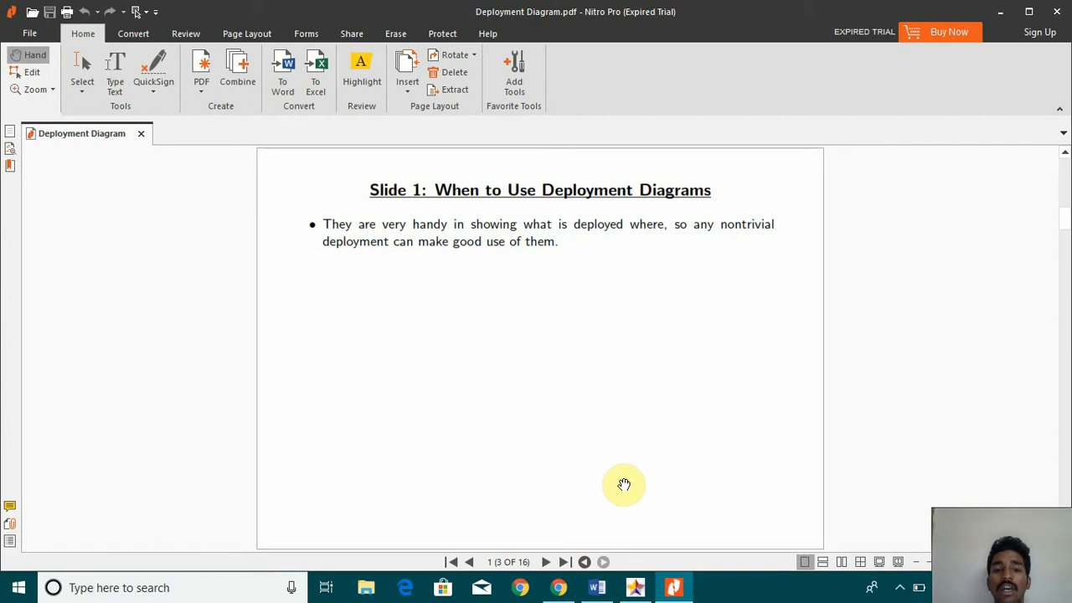
{"action": "mouse_move", "coordinate": [610, 516]}
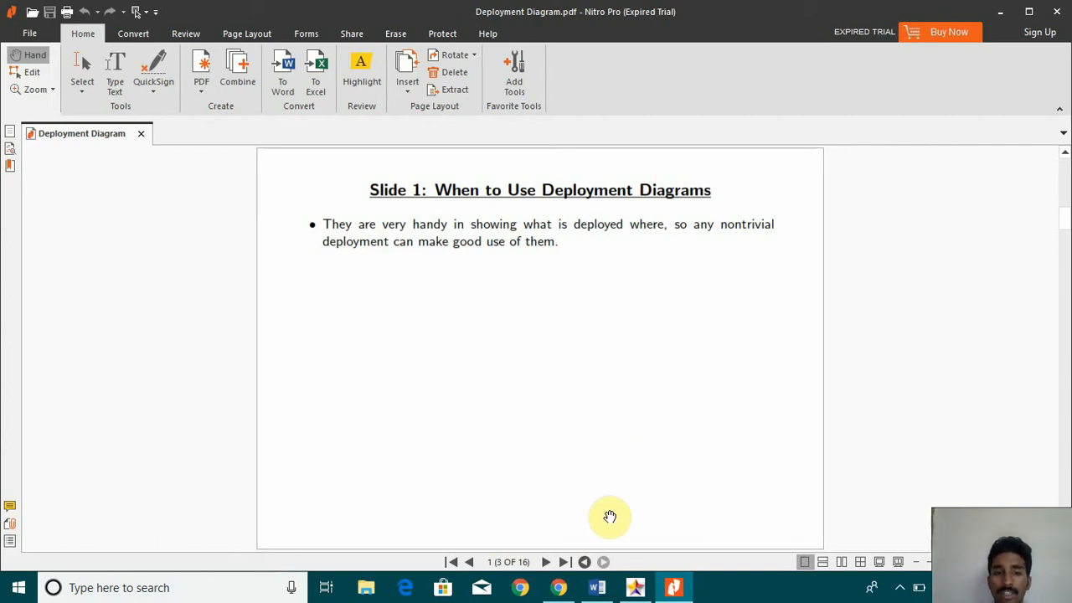
Step: Advance the slides two pages to the Slide 2: Deployment Diagrams page
{"action": "left_click", "coordinate": [544, 562]}
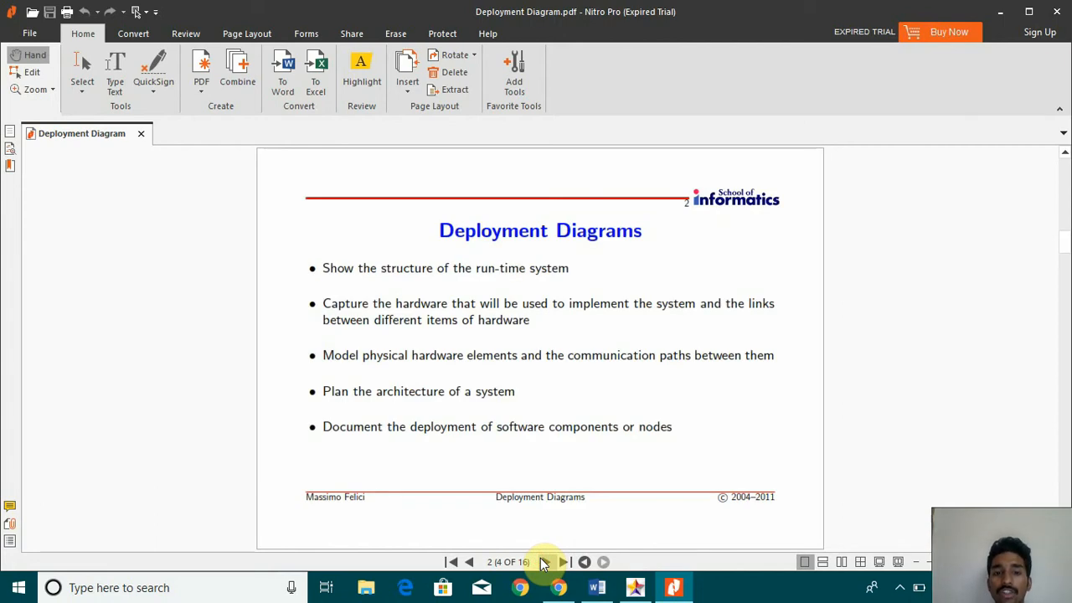
{"action": "mouse_move", "coordinate": [555, 469]}
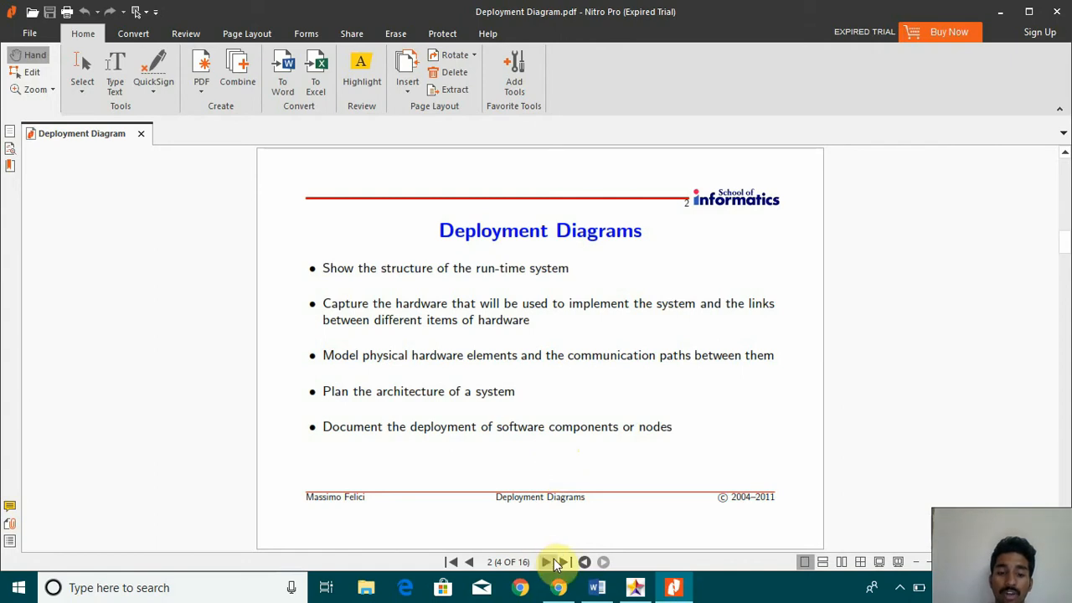
{"action": "left_click", "coordinate": [541, 561]}
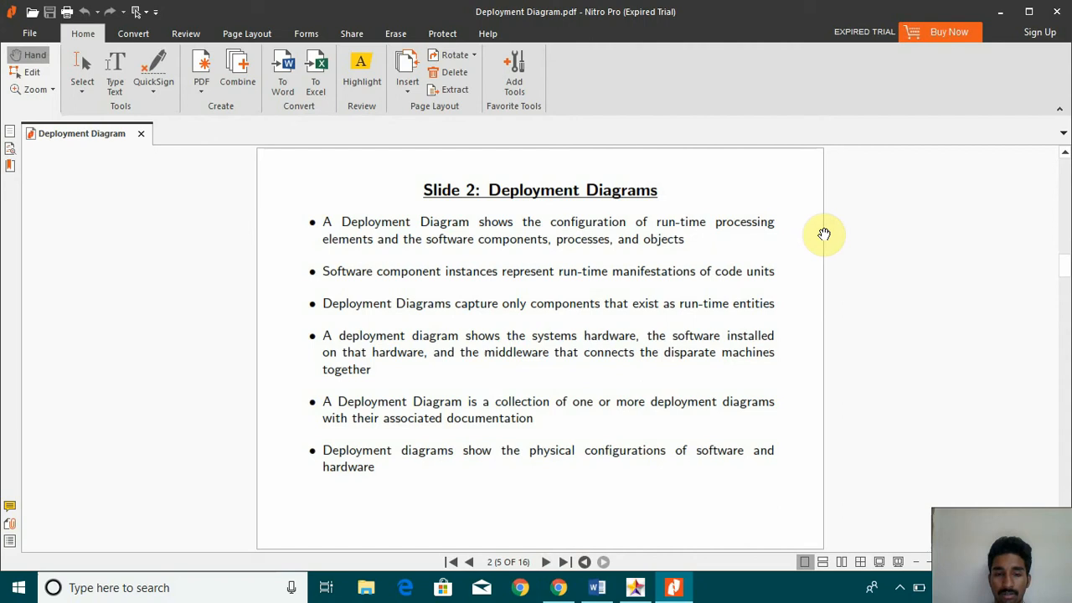
{"action": "mouse_move", "coordinate": [609, 371]}
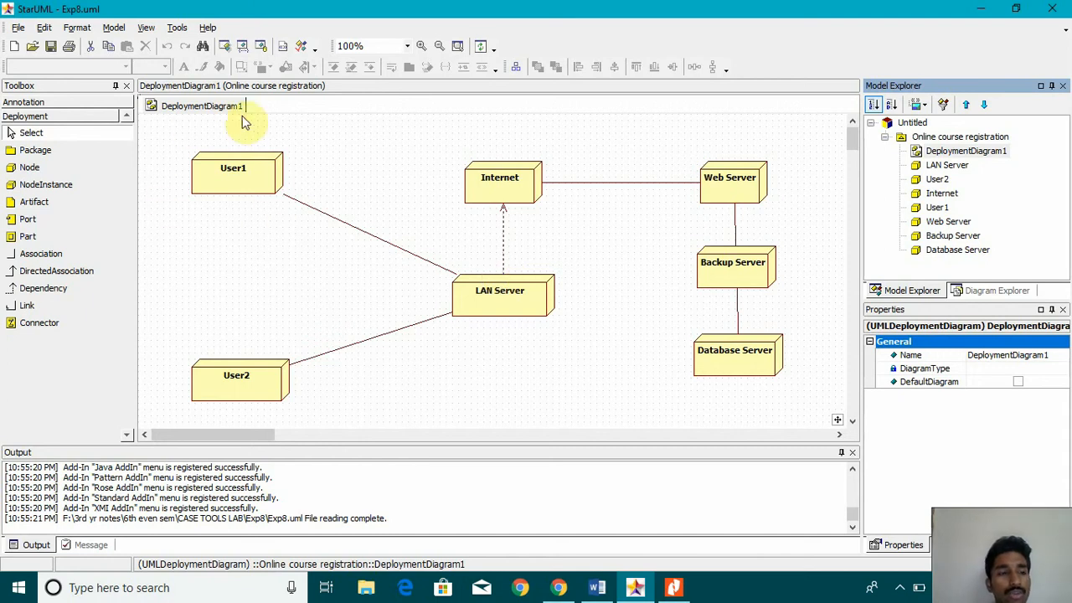
{"action": "mouse_move", "coordinate": [368, 209]}
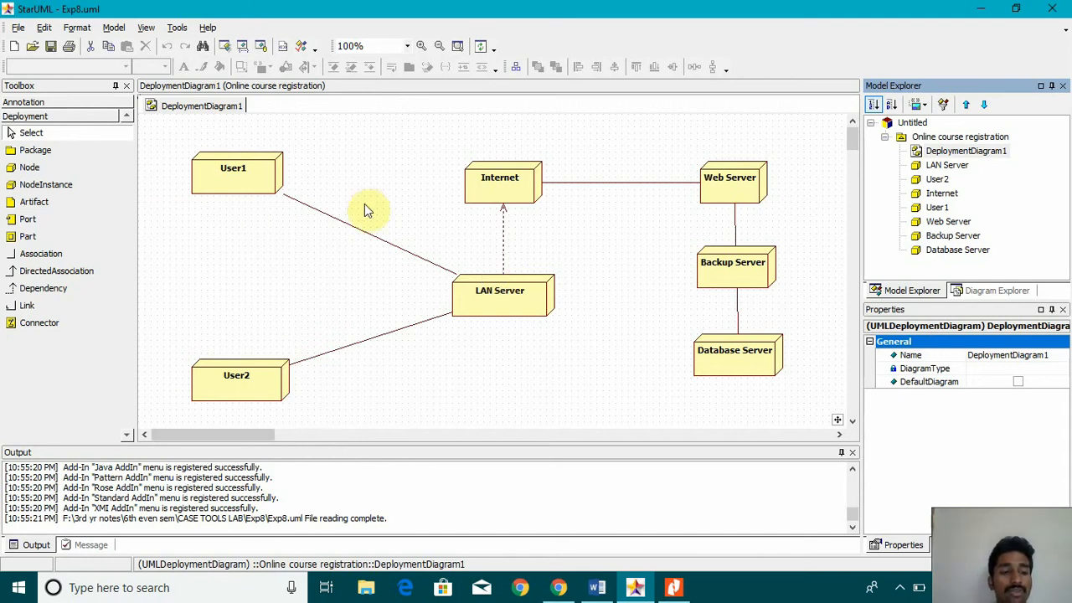
{"action": "mouse_move", "coordinate": [268, 187]}
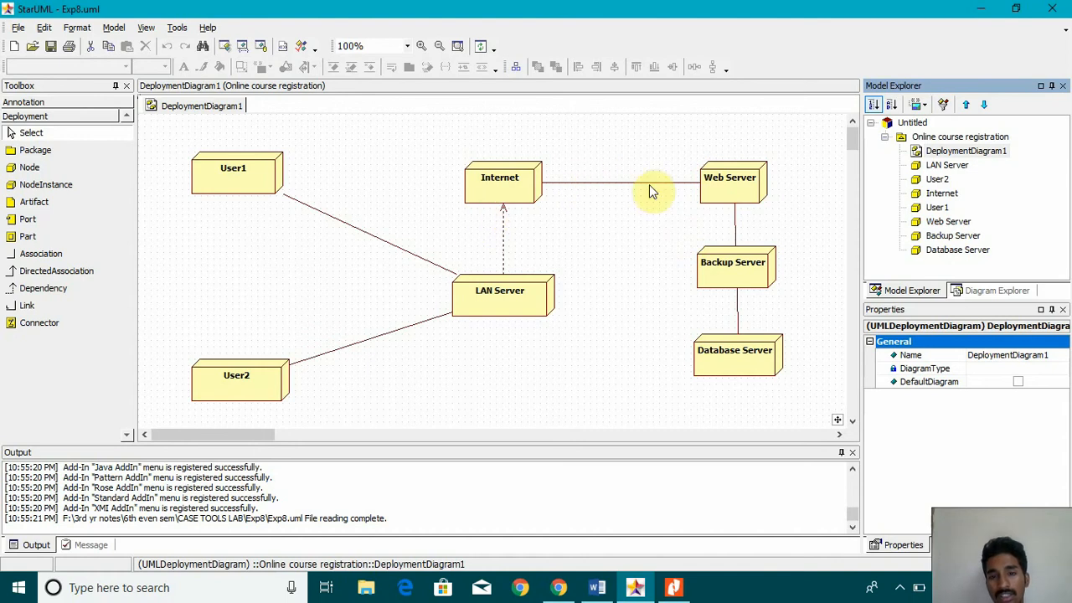
{"action": "mouse_move", "coordinate": [732, 303]}
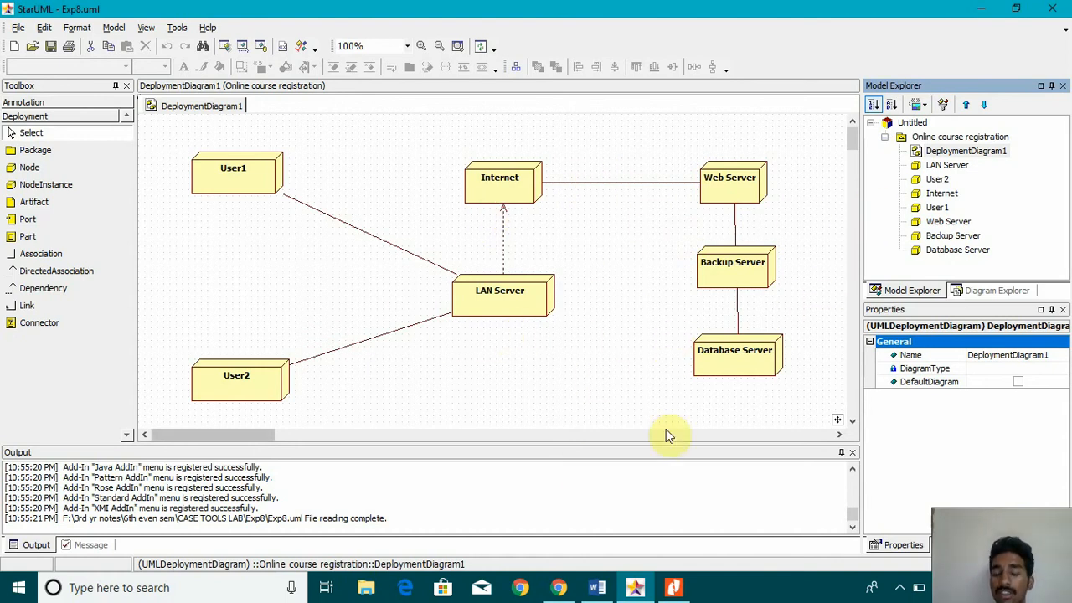
{"action": "mouse_move", "coordinate": [414, 466]}
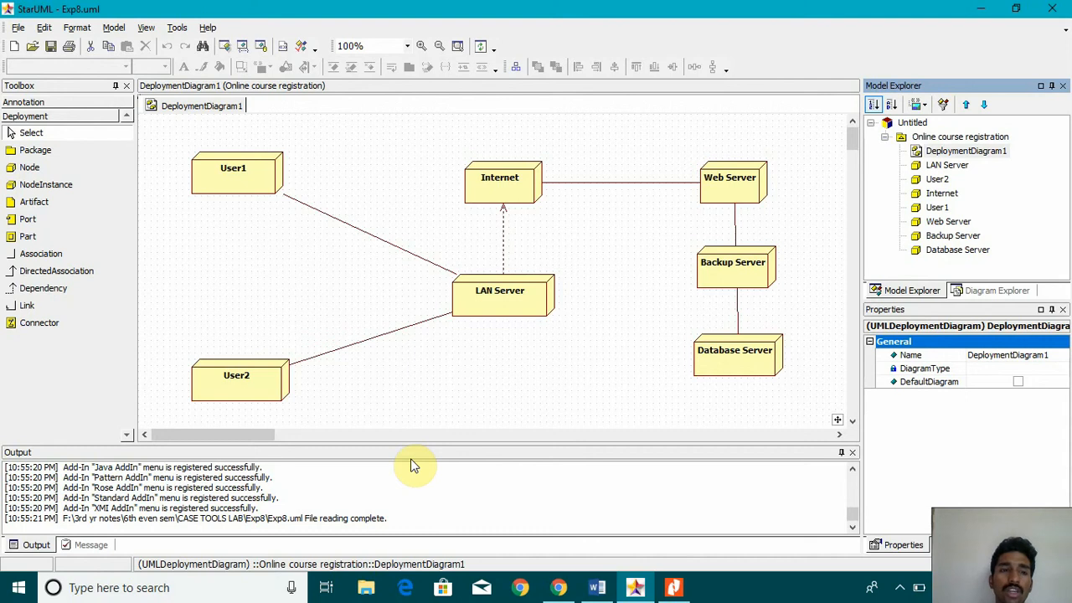
{"action": "mouse_move", "coordinate": [726, 407]}
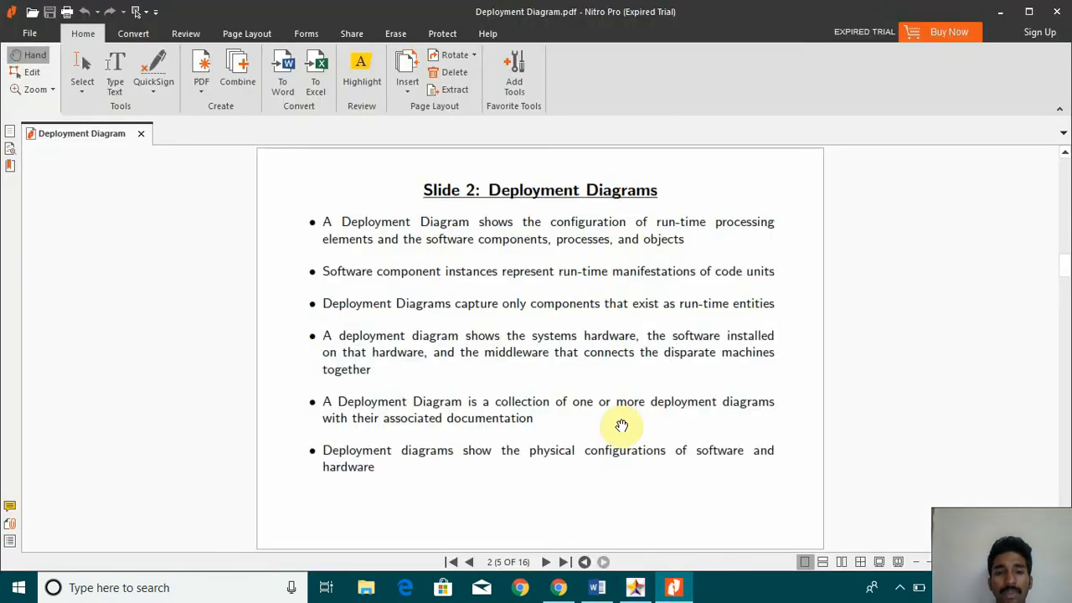
{"action": "mouse_move", "coordinate": [643, 287]}
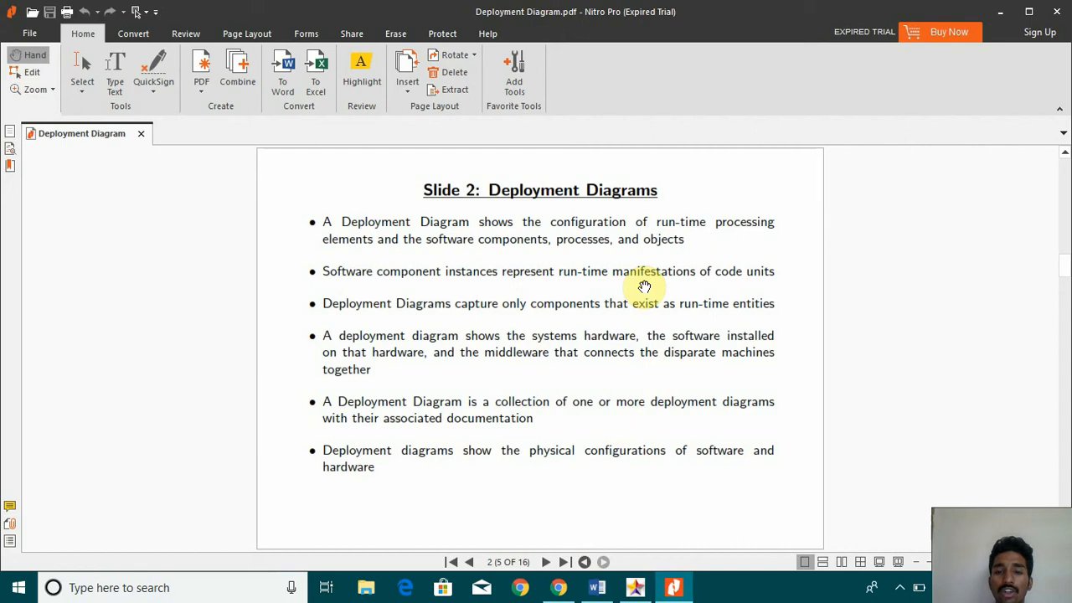
{"action": "mouse_move", "coordinate": [593, 262]}
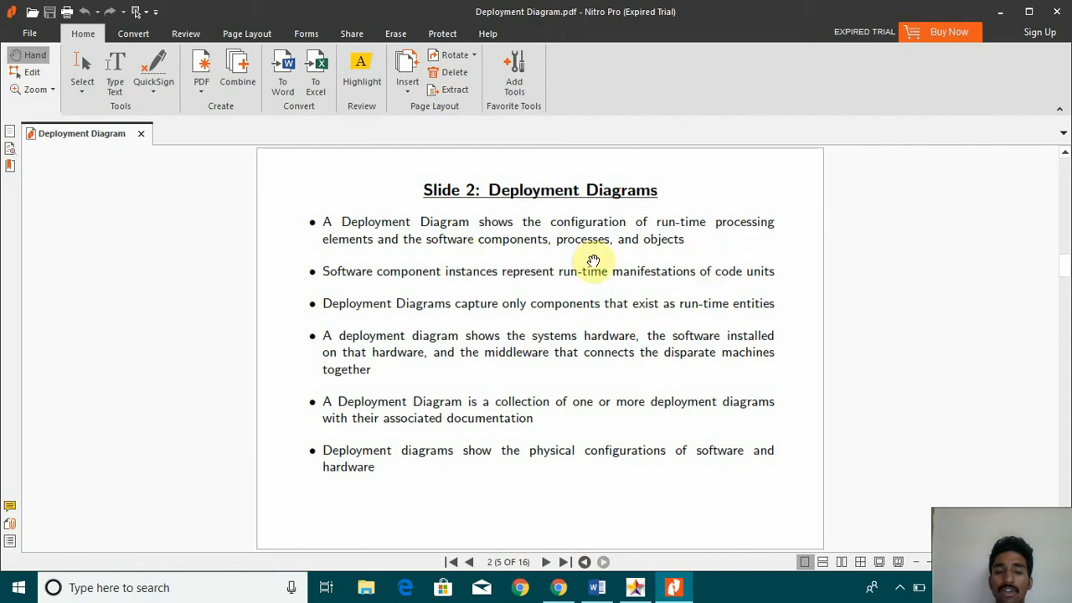
{"action": "mouse_move", "coordinate": [557, 285]}
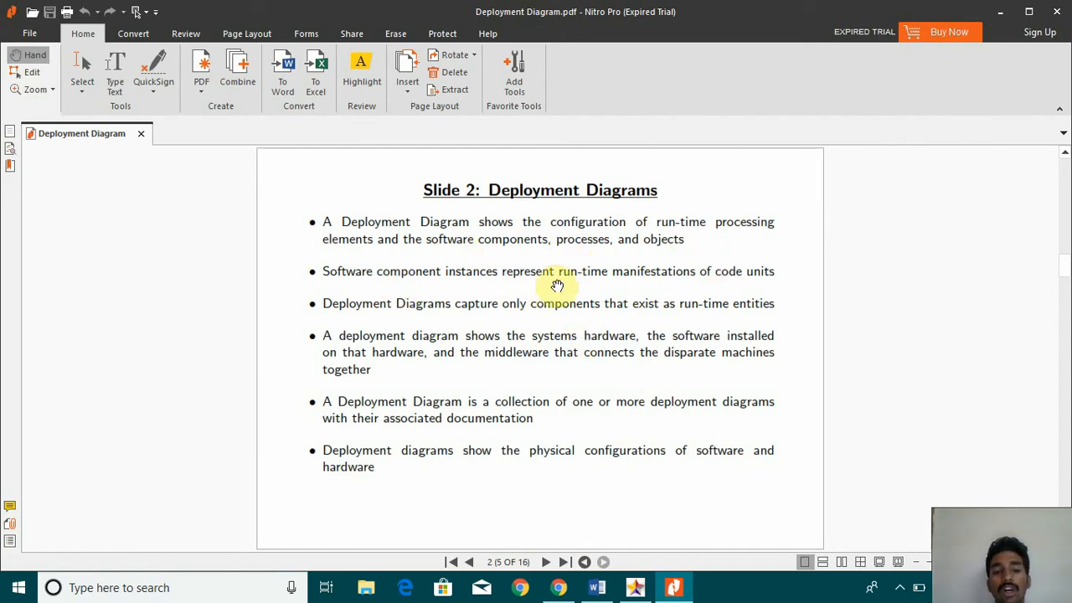
{"action": "mouse_move", "coordinate": [685, 509]}
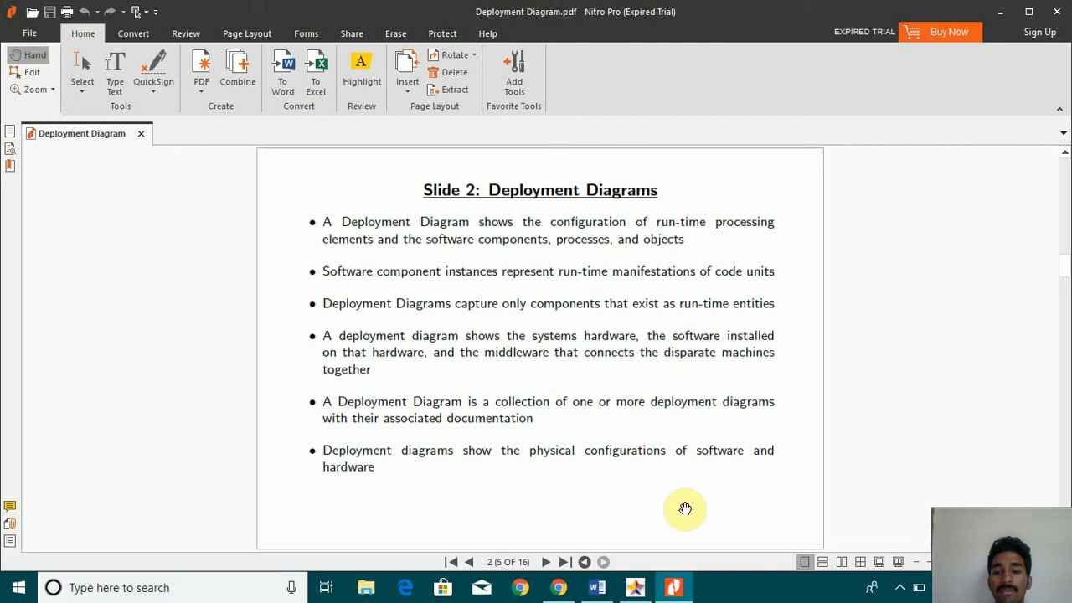
{"action": "mouse_move", "coordinate": [653, 568]}
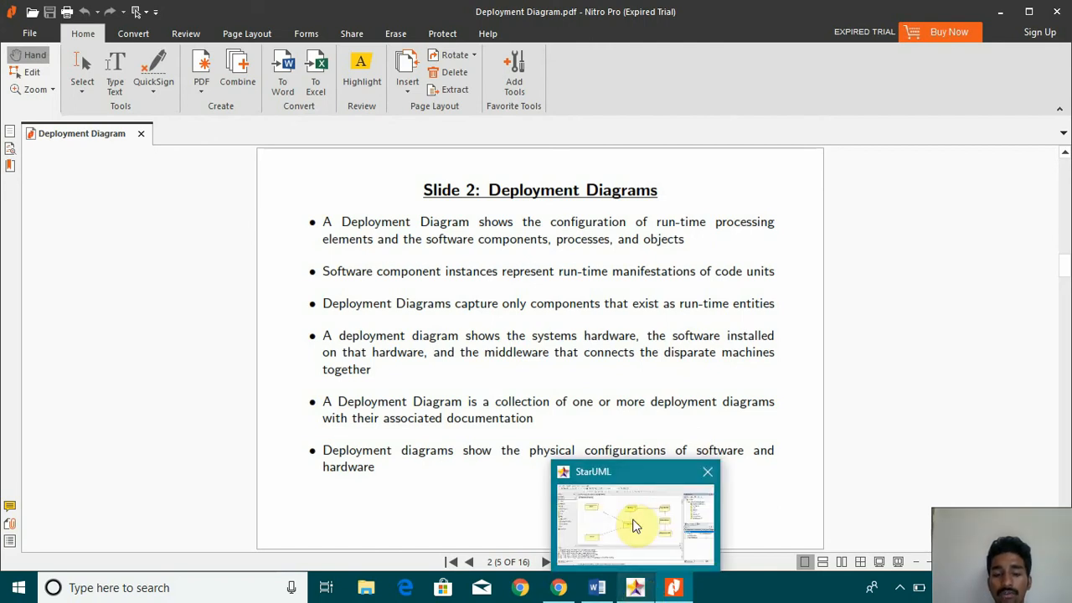
Step: Switch from Nitro Pro back to the StarUML course registration deployment diagram
{"action": "left_click", "coordinate": [635, 524]}
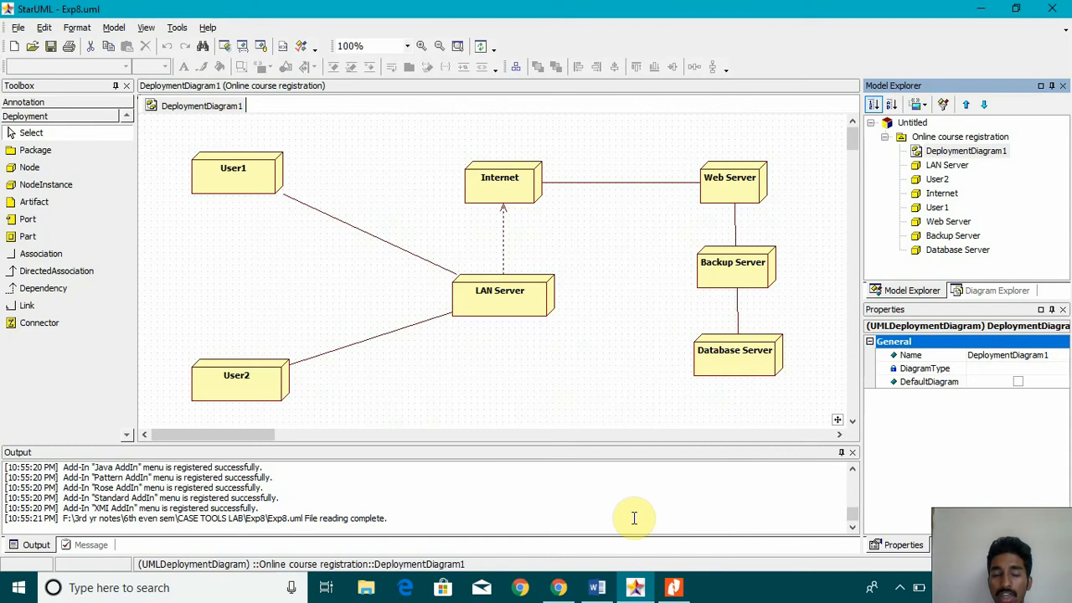